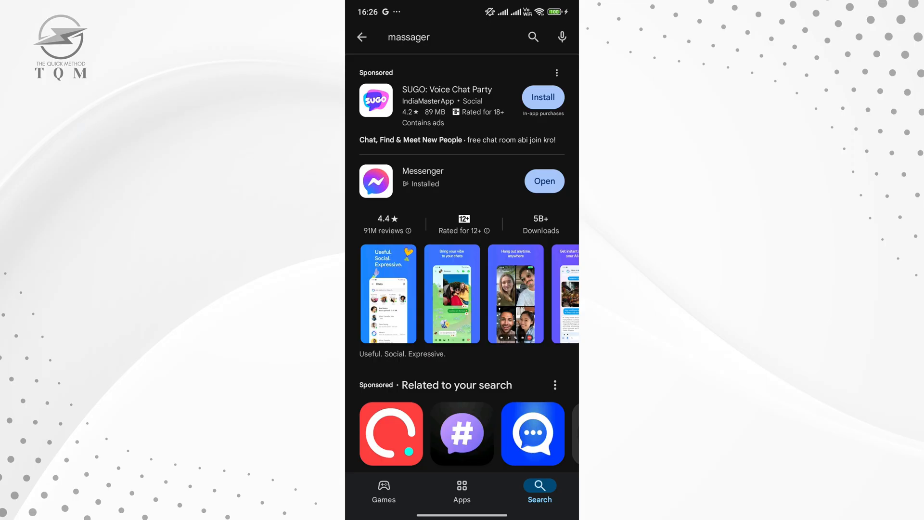
Confirm Messenger is installed on its Play Store page, then leave for phone settings
{"action": "left_click", "coordinate": [422, 172]}
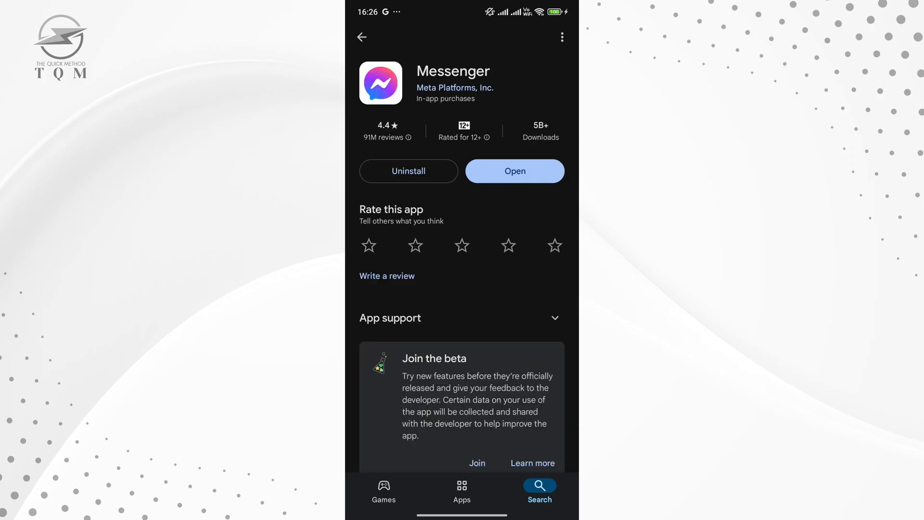
{"action": "left_click", "coordinate": [514, 171]}
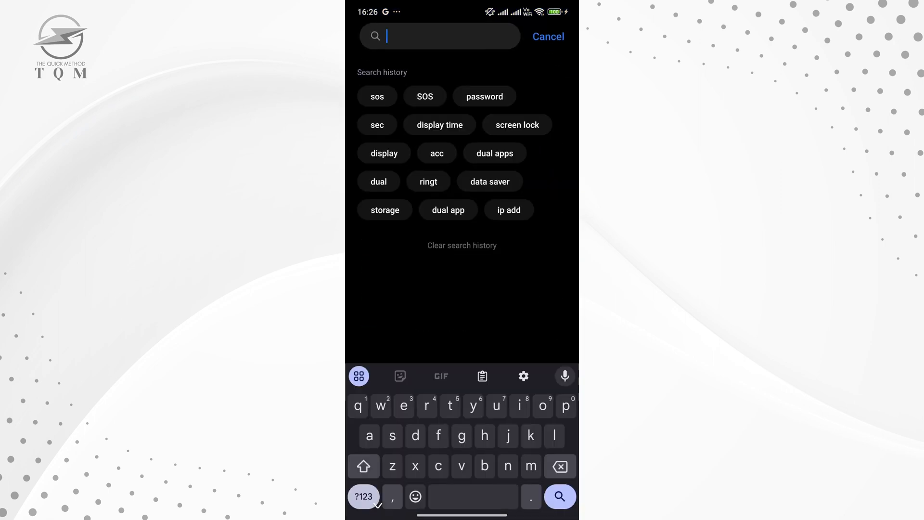
Search settings for 'dis' and open the Display over other apps permission
{"action": "type", "text": "disl"}
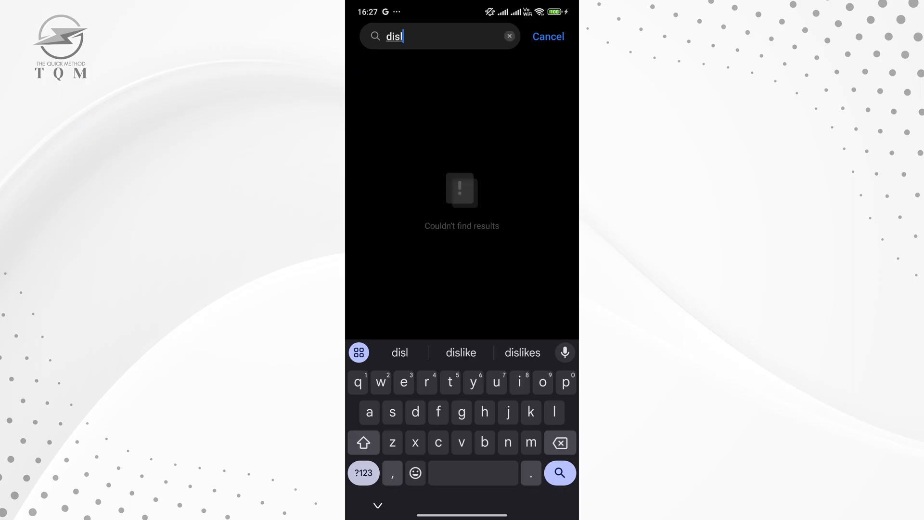
{"action": "key", "text": "Backspace"}
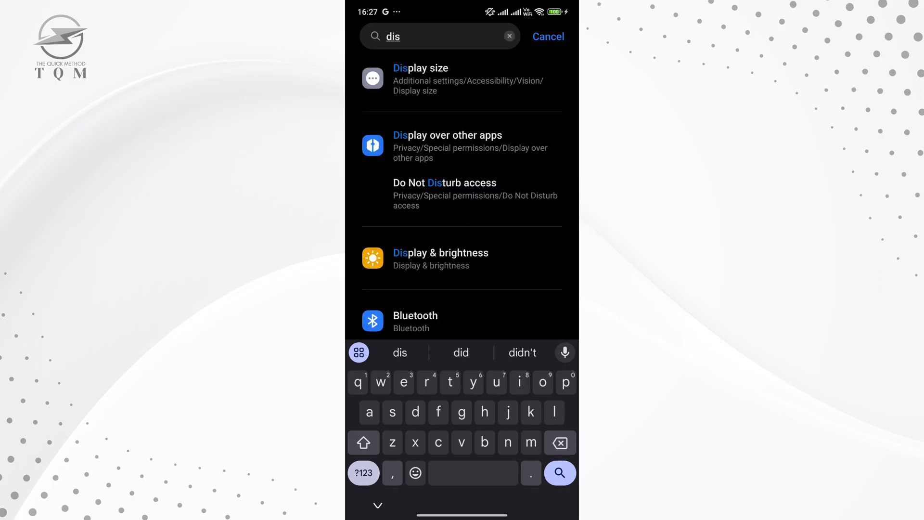
{"action": "left_click", "coordinate": [447, 145]}
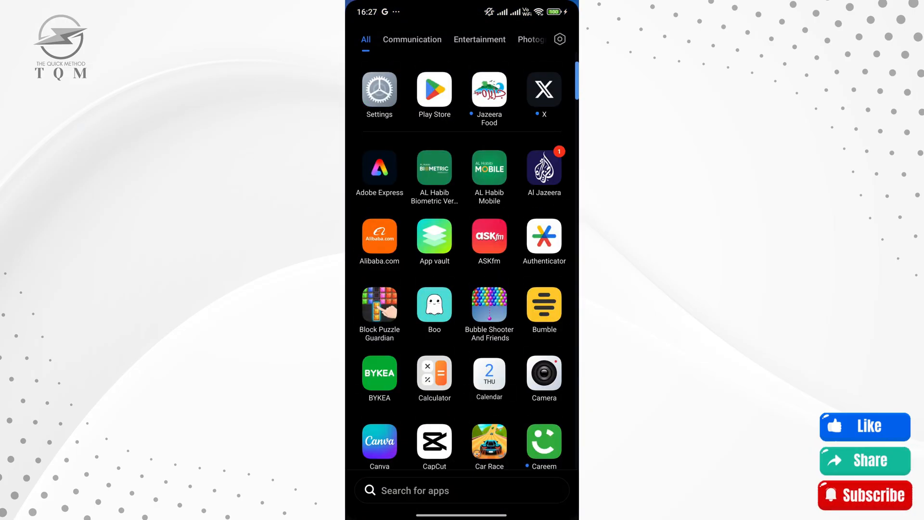
Scroll the app drawer to Messenger and launch it
{"action": "scroll", "scroll_direction": "down", "scroll_amount": 3}
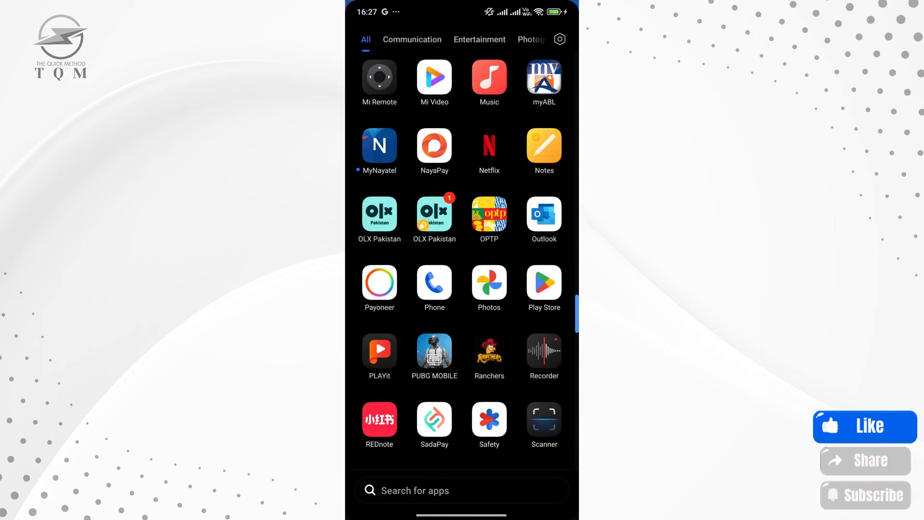
{"action": "scroll", "scroll_direction": "down", "scroll_amount": 3}
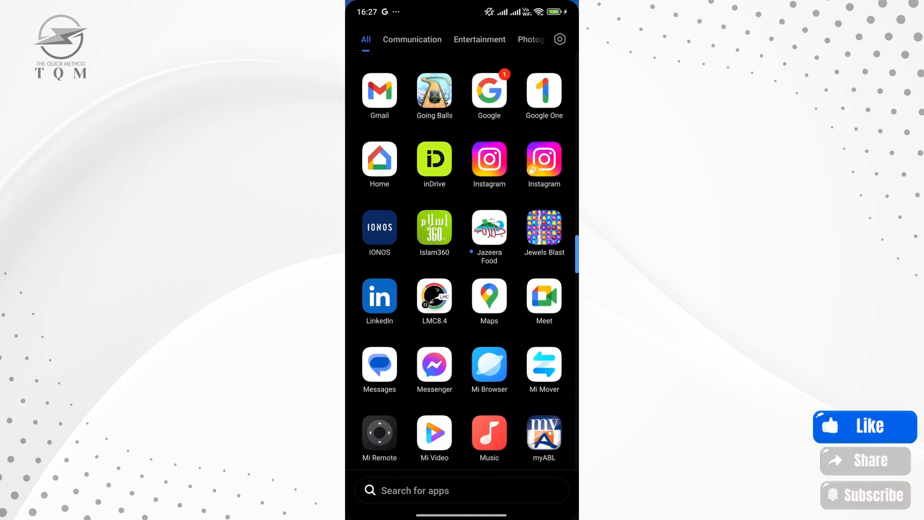
{"action": "left_click", "coordinate": [434, 364]}
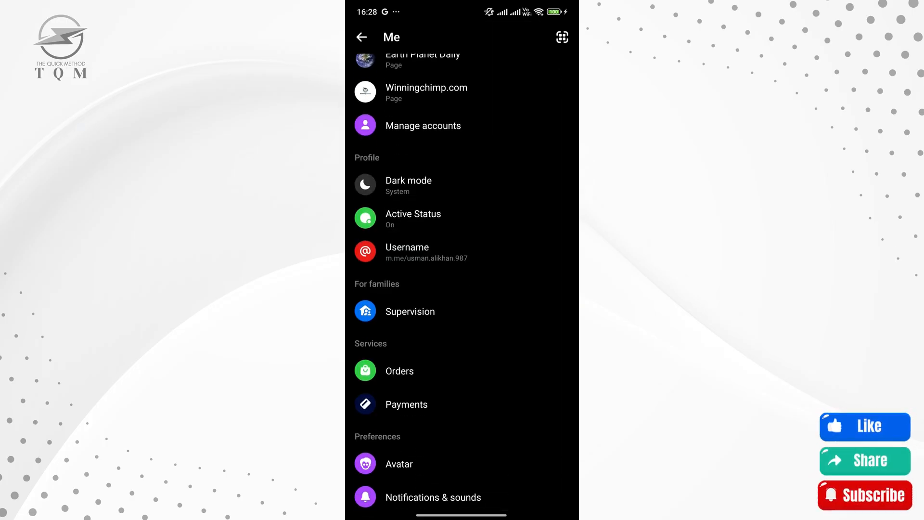
Scroll Messenger's Me menu to Preferences and open the Bubbles setting
{"action": "scroll", "scroll_direction": "down", "scroll_amount": 3}
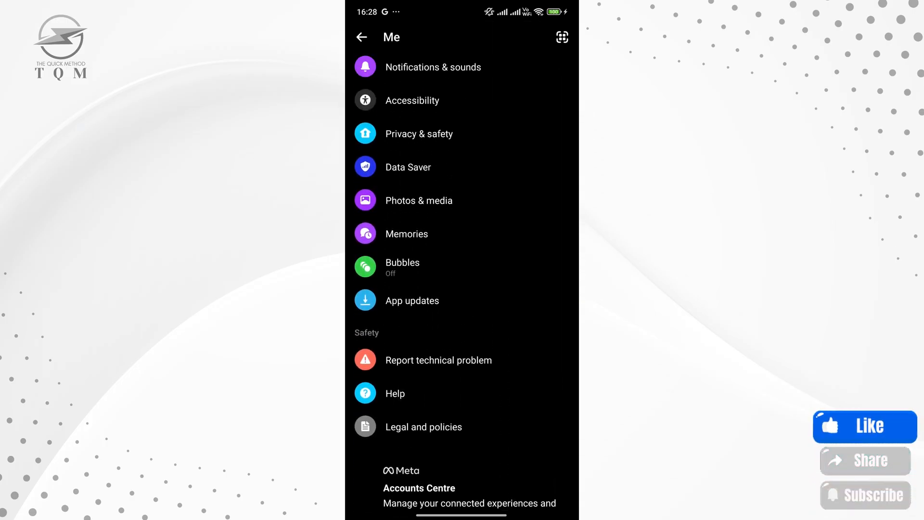
{"action": "scroll", "scroll_direction": "down", "scroll_amount": 3}
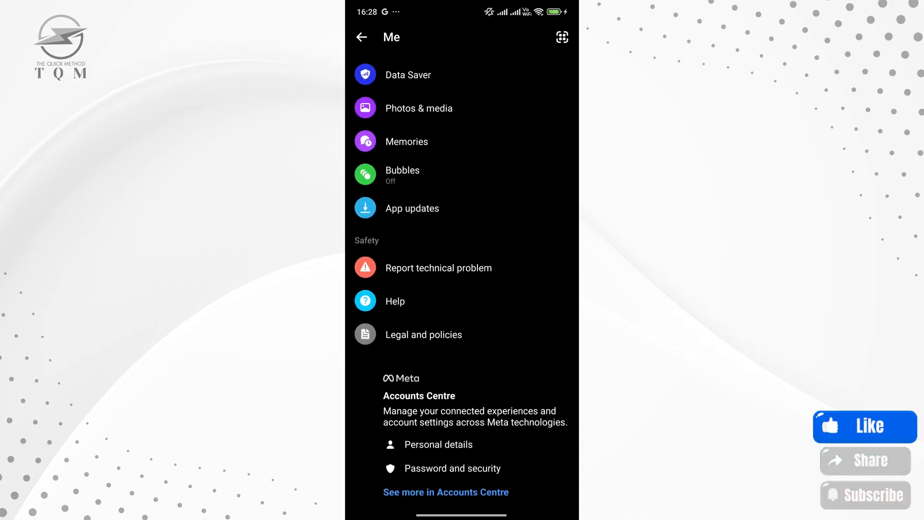
{"action": "left_click", "coordinate": [401, 169]}
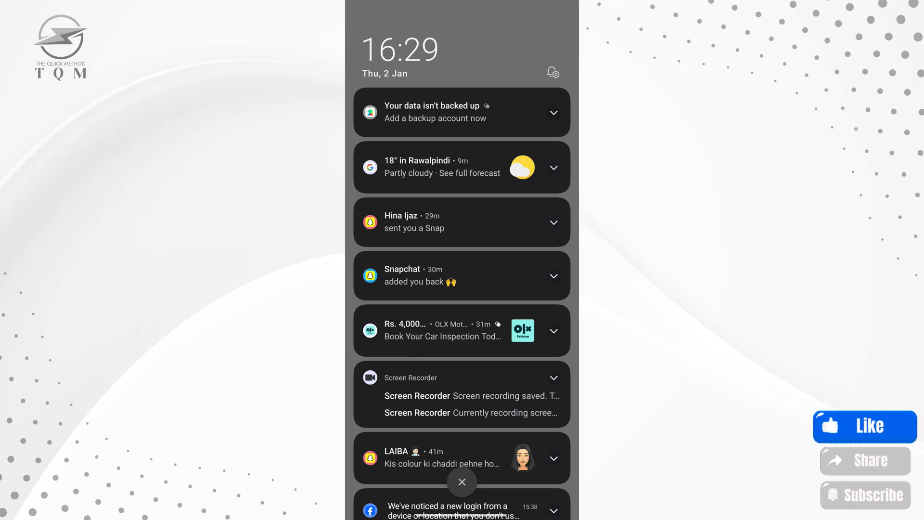
Dismiss the notification shade, relaunch Messenger to its Chats list, then go Home
{"action": "left_click", "coordinate": [461, 481]}
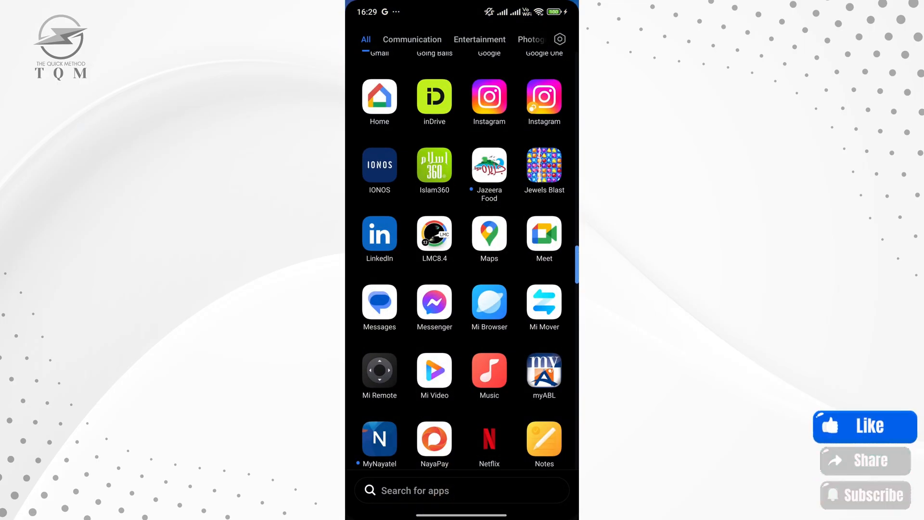
{"action": "left_click", "coordinate": [434, 308]}
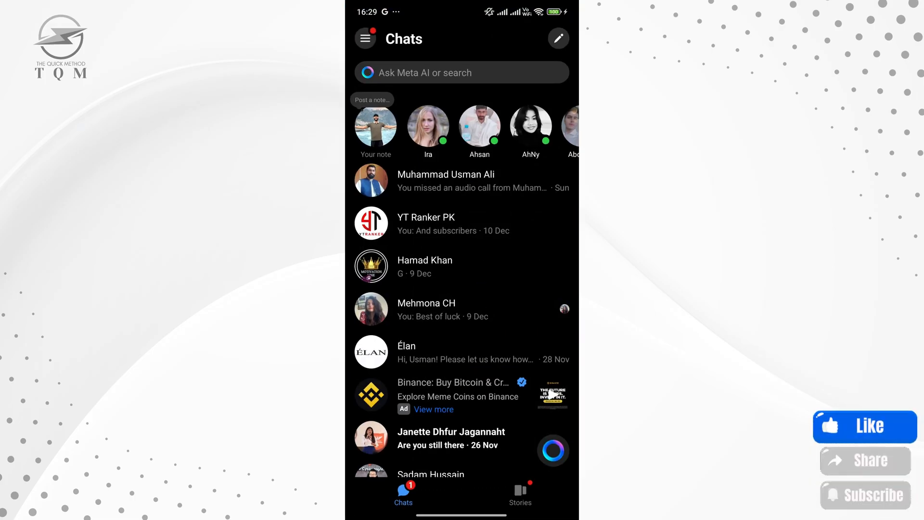
{"action": "key", "text": "Home"}
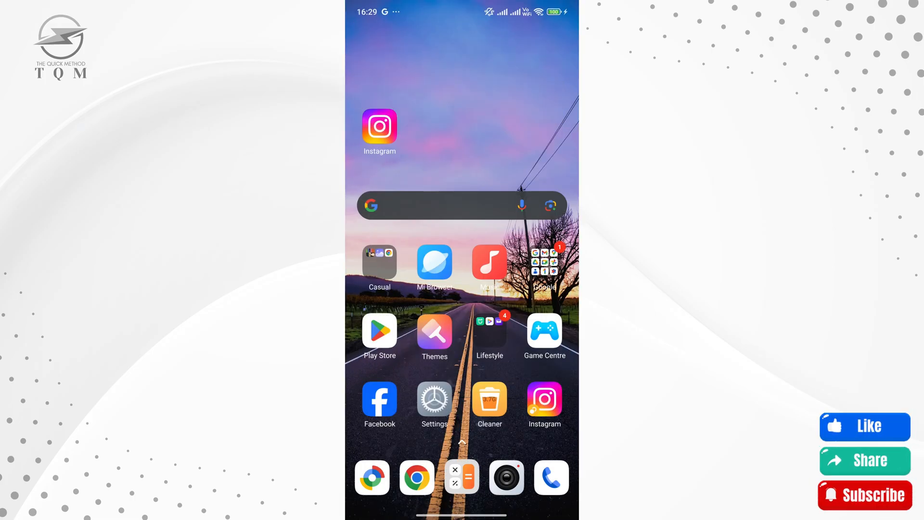